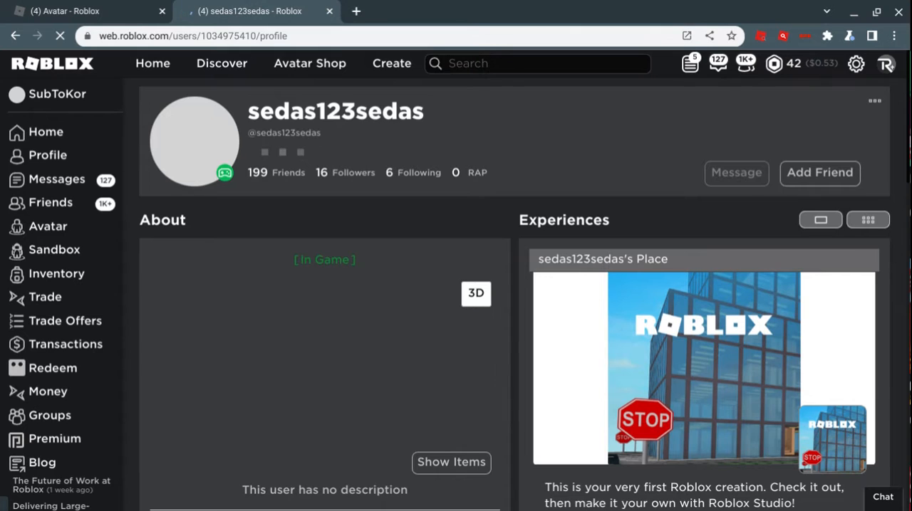
pyautogui.scroll(-3)
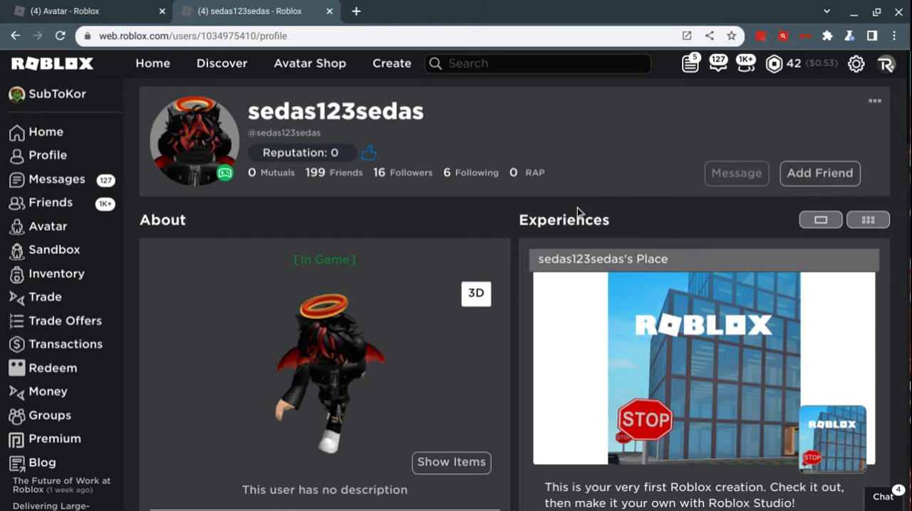
pyautogui.scroll(-3)
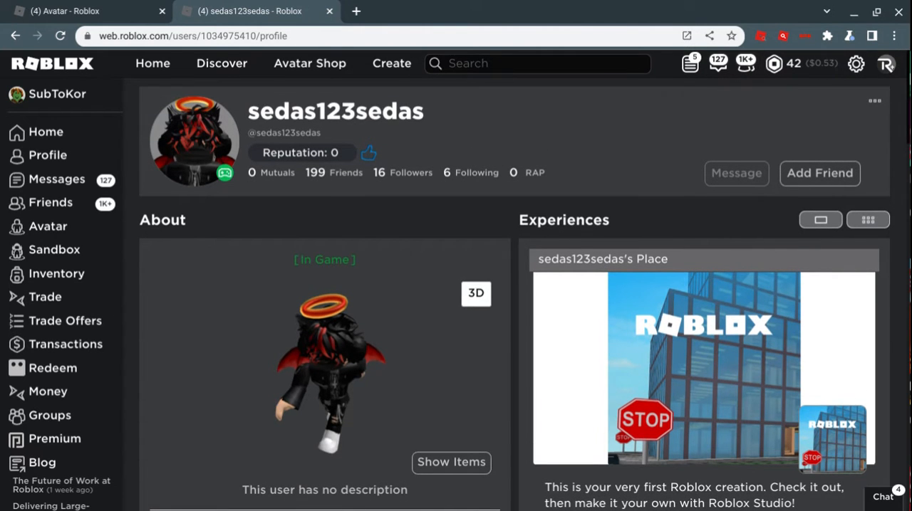
pyautogui.scroll(-3)
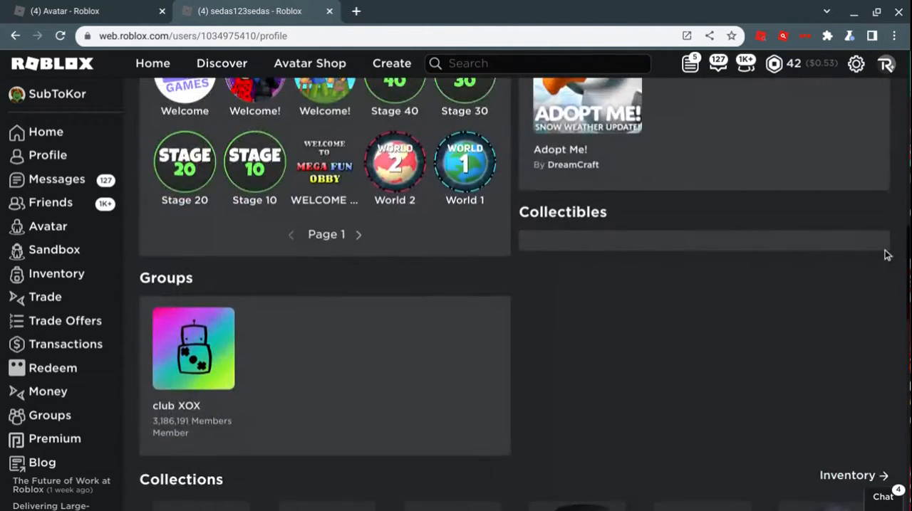
pyautogui.scroll(3)
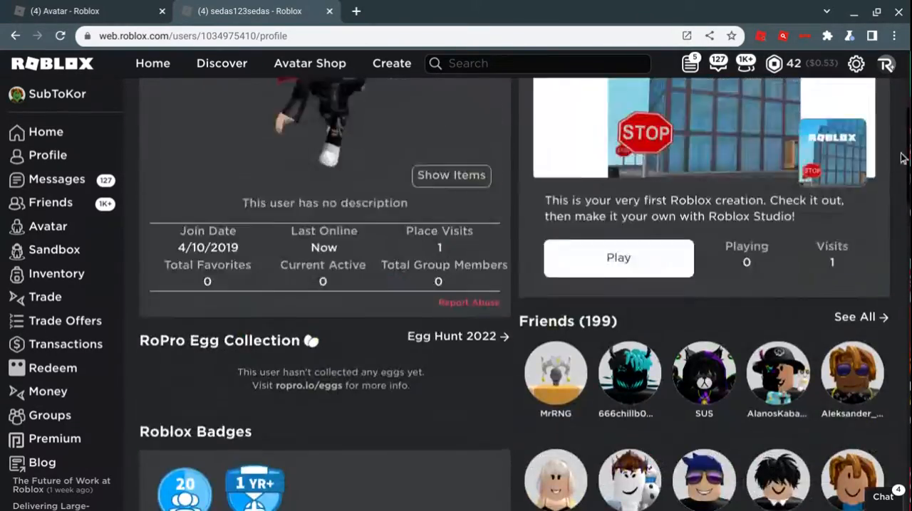
pyautogui.scroll(-3)
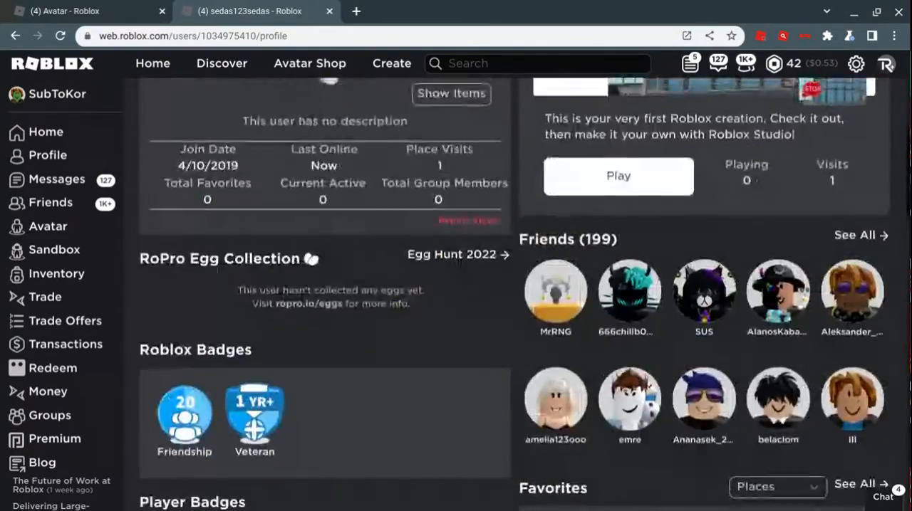
pyautogui.scroll(3)
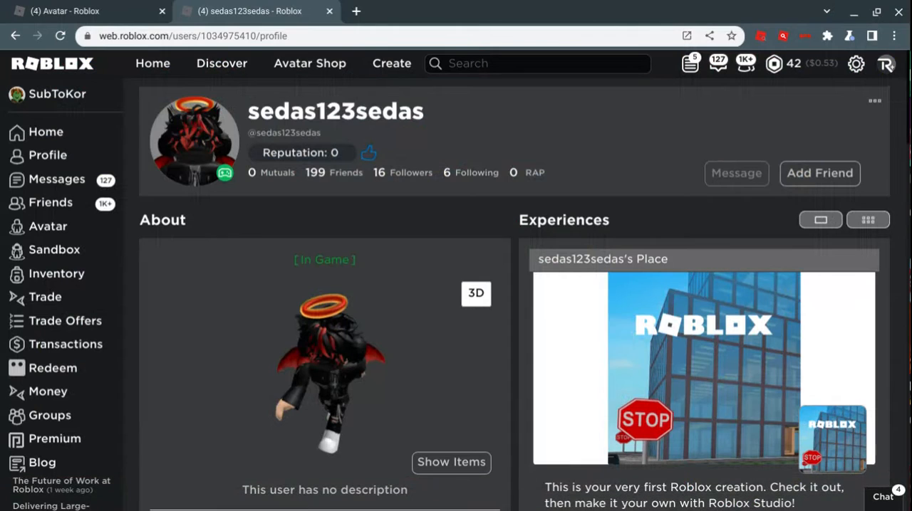
pyautogui.scroll(-3)
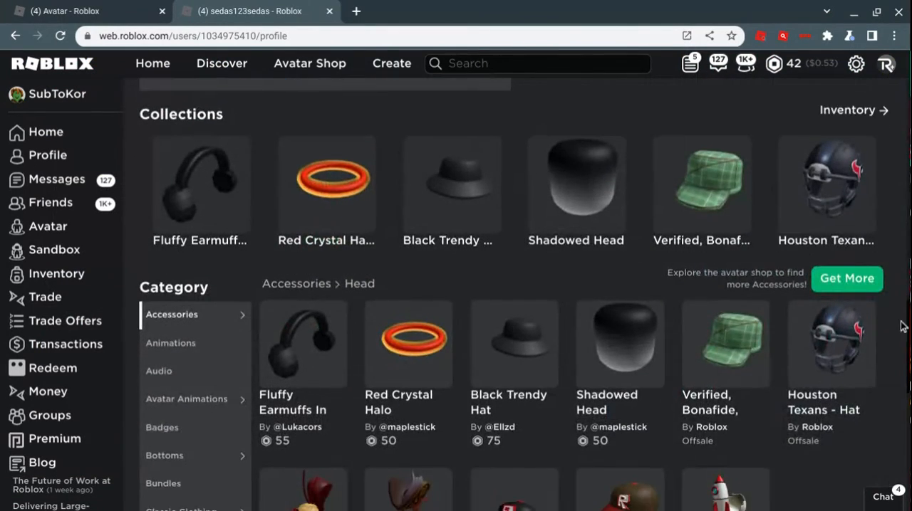
pyautogui.scroll(-3)
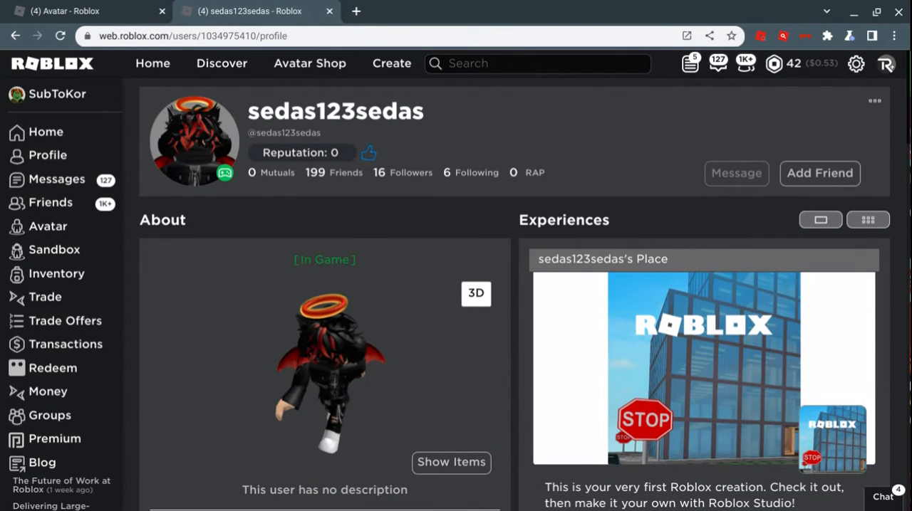
pyautogui.scroll(-3)
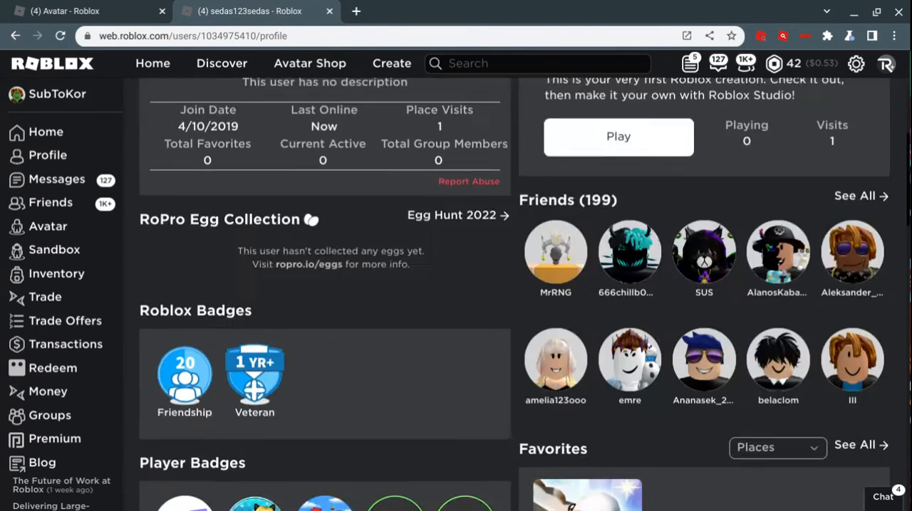